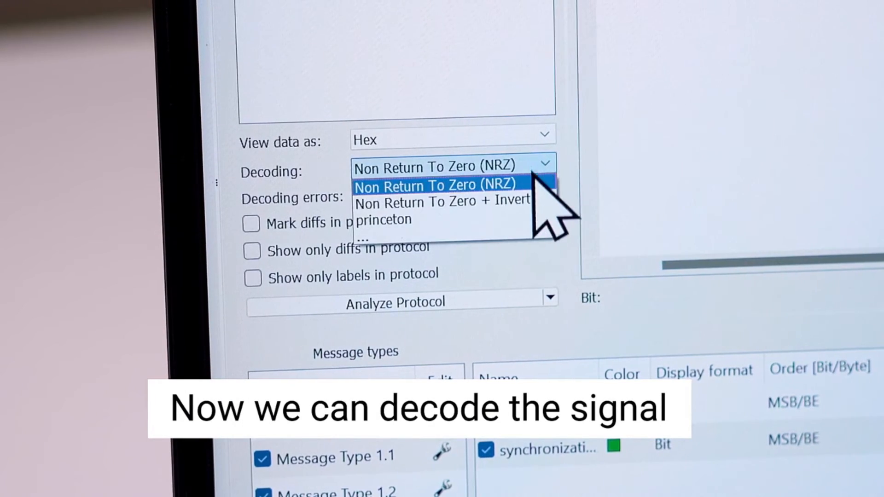
- Switch the Analysis decoding from Non Return To Zero to princeton, keeping data viewed as hex
left_click(383, 220)
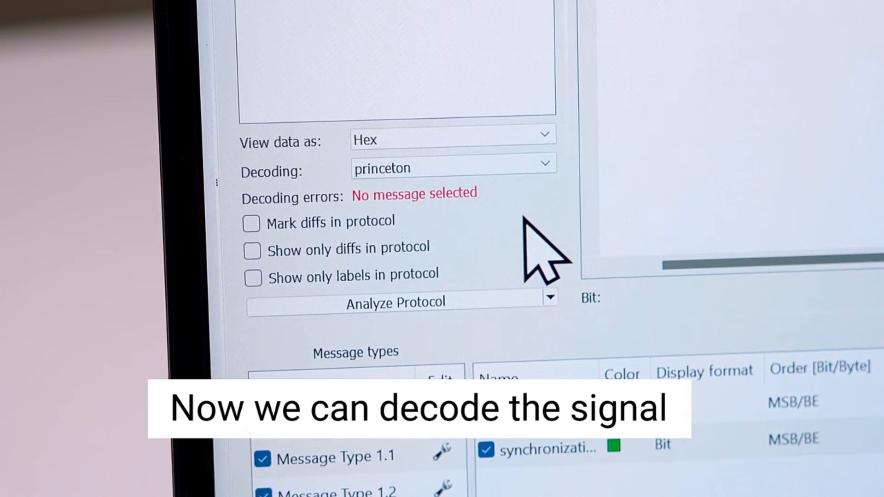